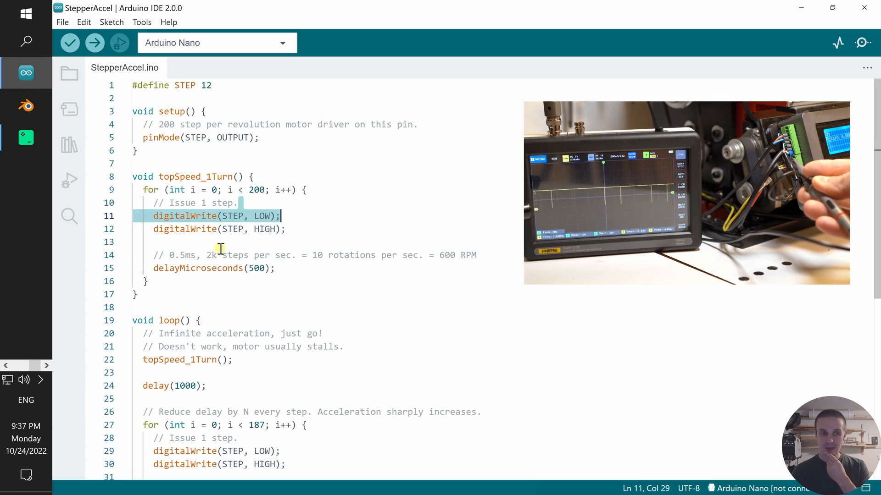
Step: Highlight parts of the Arduino sketch before switching over to the Google Sheets table
{"action": "double_click", "coordinate": [196, 268]}
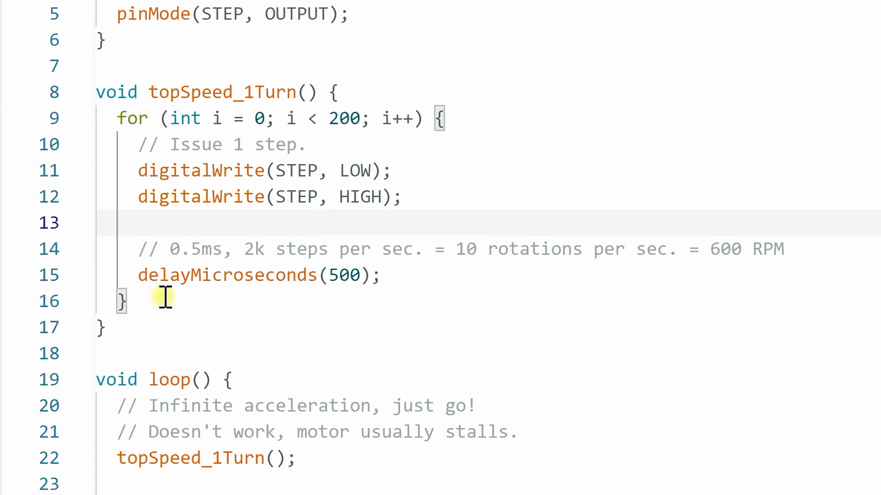
{"action": "left_click_drag", "start_coordinate": [233, 380], "coordinate": [348, 457]}
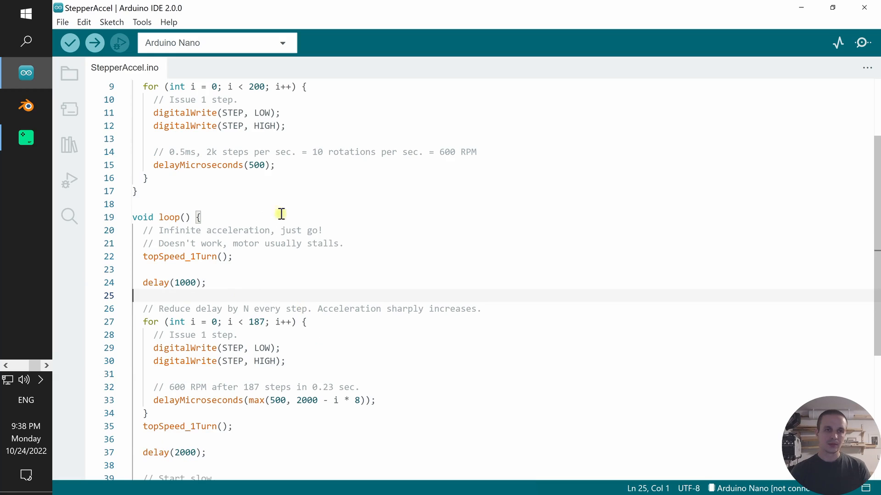
{"action": "double_click", "coordinate": [255, 165]}
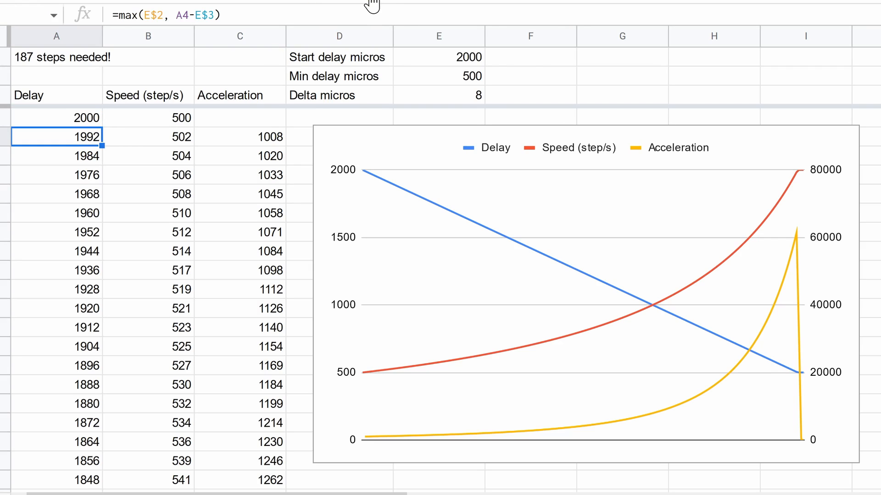
Step: Inspect the max(E$2, A-E$3) delay formulas in cells A7 and A8 beside the chart
{"action": "left_click", "coordinate": [56, 194]}
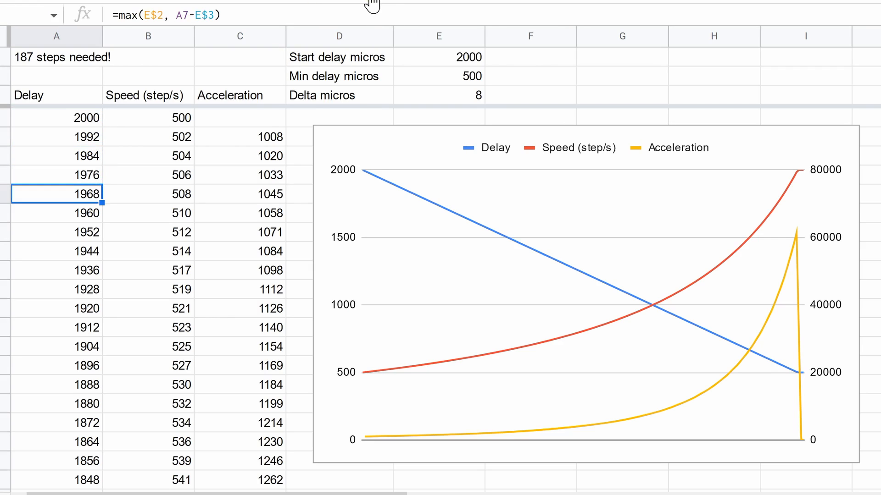
{"action": "key", "text": "down"}
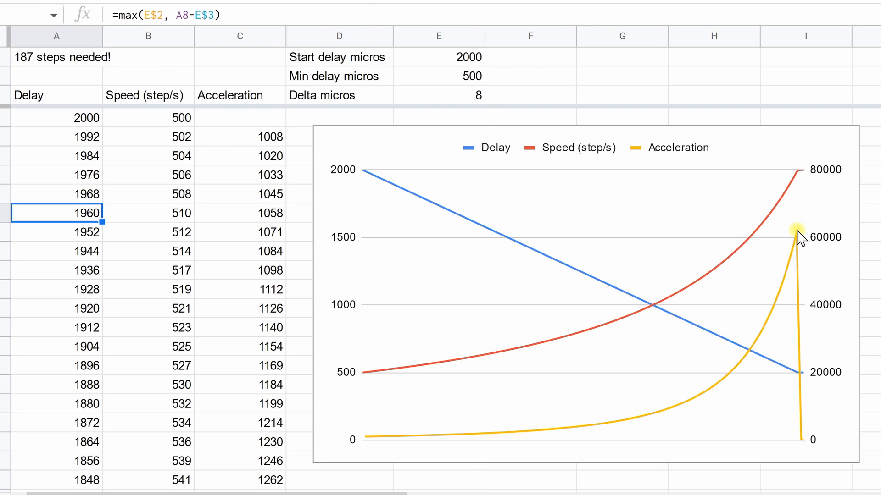
{"action": "left_click", "coordinate": [799, 236]}
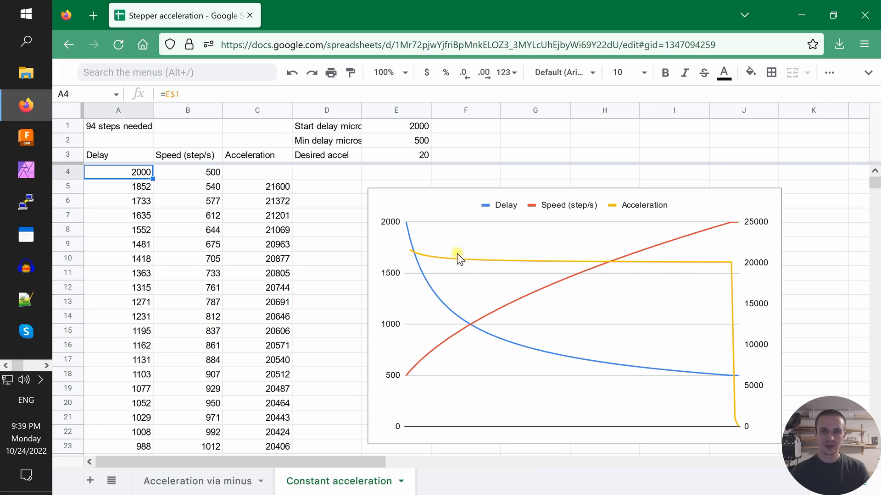
{"action": "mouse_move", "coordinate": [416, 266]}
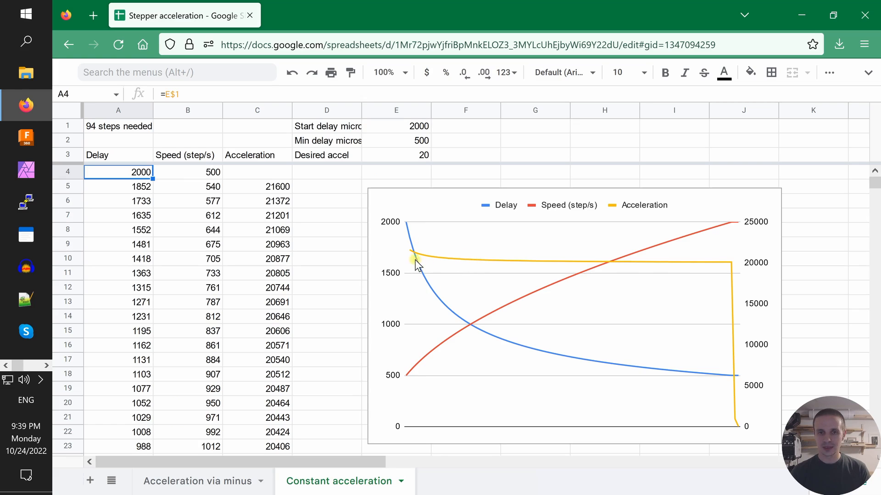
{"action": "mouse_move", "coordinate": [735, 268]}
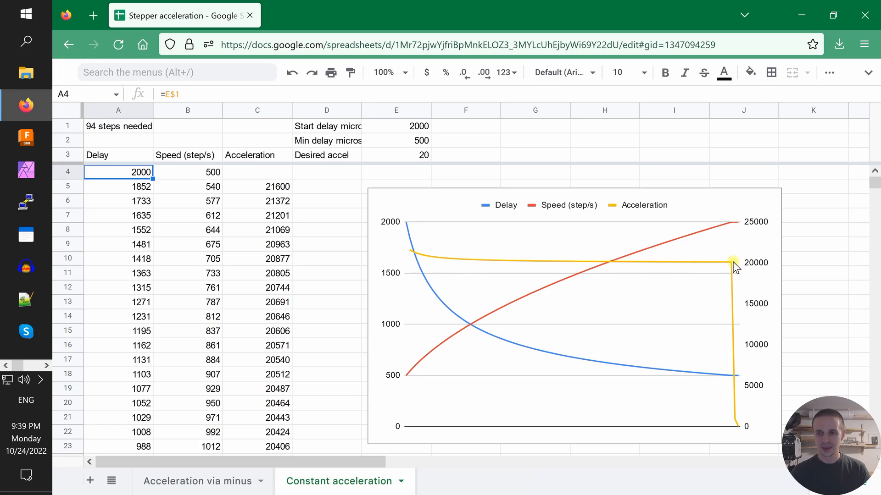